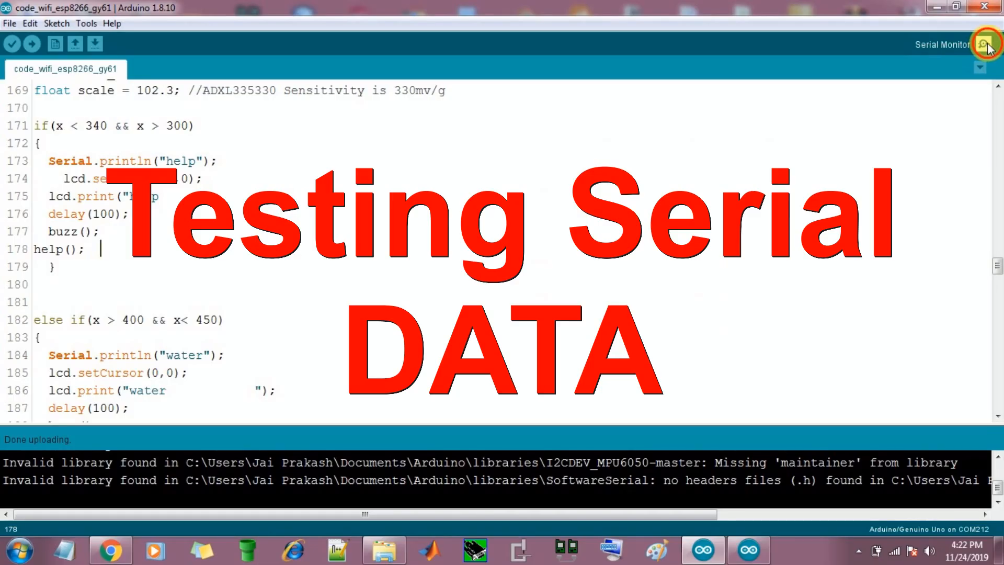
- Open the Serial Monitor to watch the uploaded sketch's sensor status messages
{"action": "left_click", "coordinate": [987, 43]}
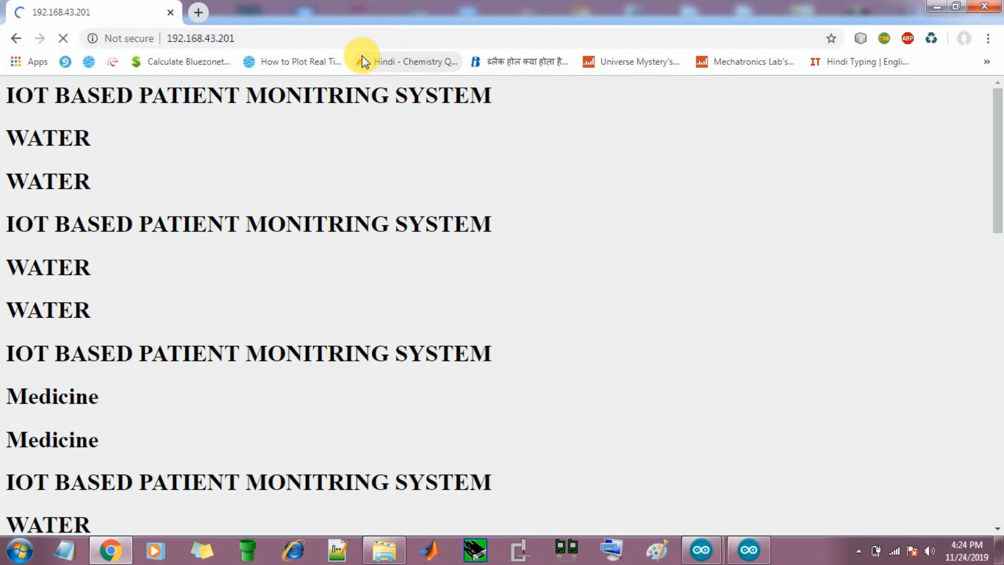
- Scroll down the IOT BASED PATIENT MONITRING SYSTEM page to view the WATER and Medicine requests
{"action": "scroll", "scroll_direction": "down", "scroll_amount": 3}
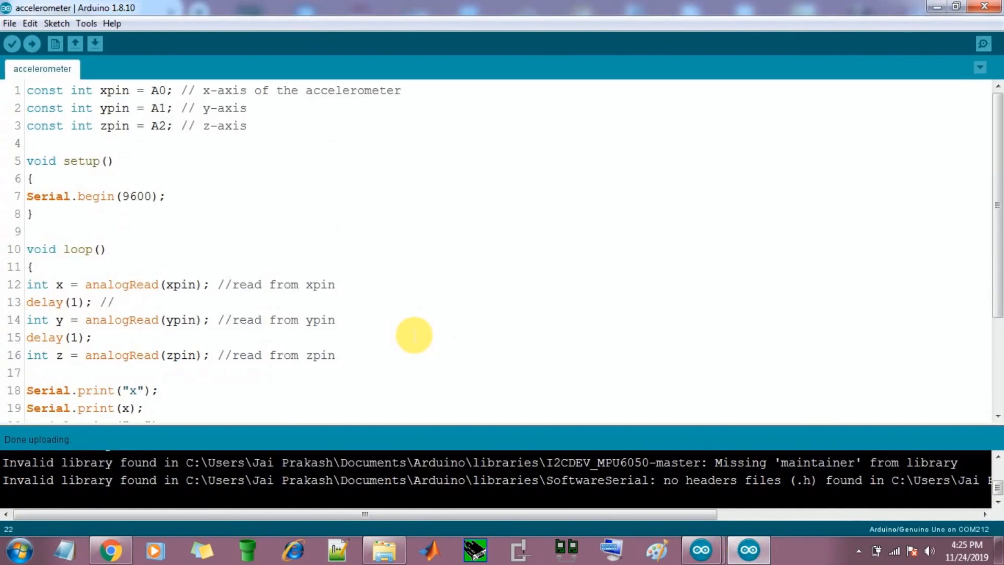
{"action": "mouse_move", "coordinate": [967, 91]}
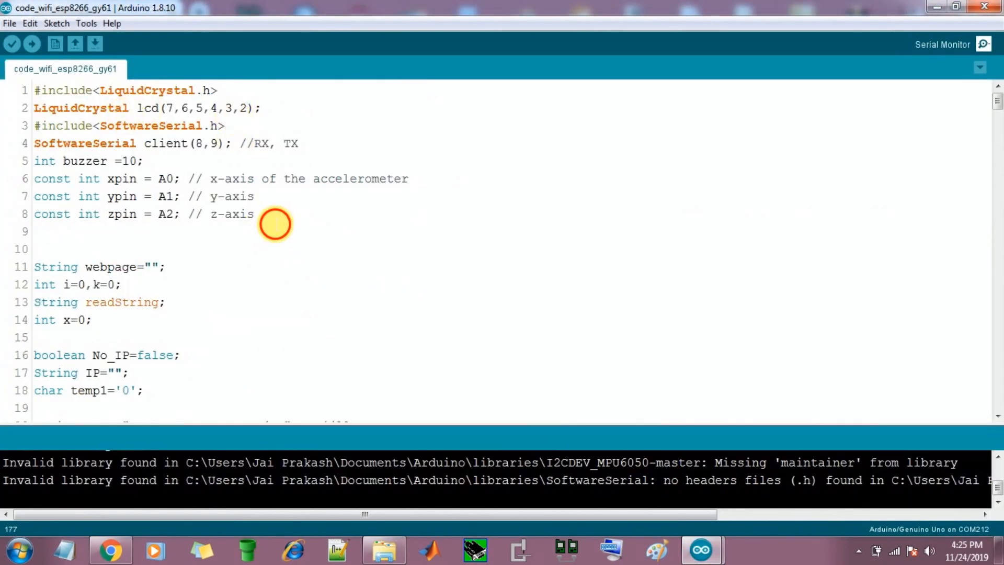
{"action": "mouse_move", "coordinate": [269, 122]}
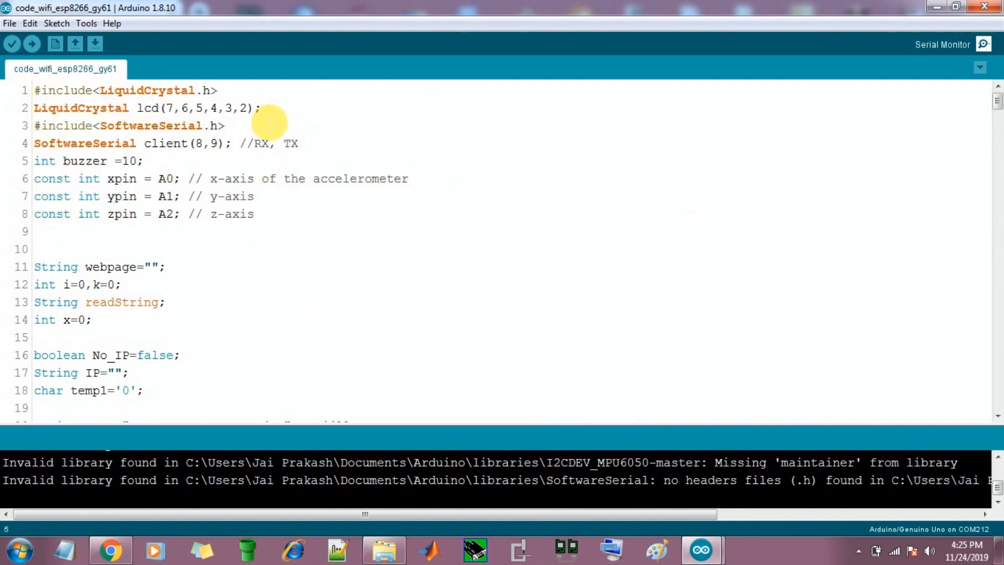
- Highlight the LiquidCrystal LCD pin line and the SoftwareSerial RX/TX pin line
{"action": "left_click_drag", "start_coordinate": [34, 91], "coordinate": [224, 125]}
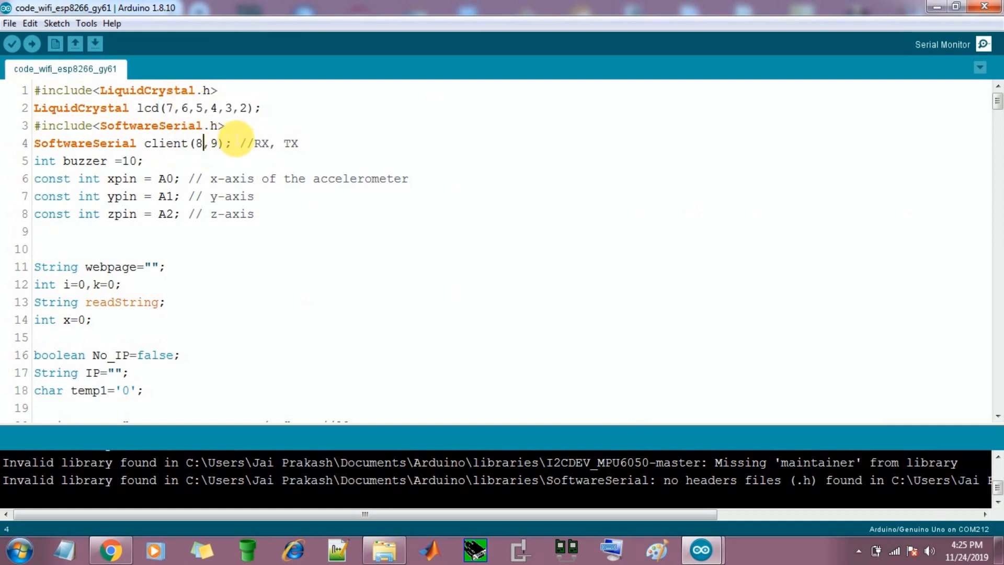
{"action": "left_click_drag", "start_coordinate": [204, 142], "coordinate": [35, 125]}
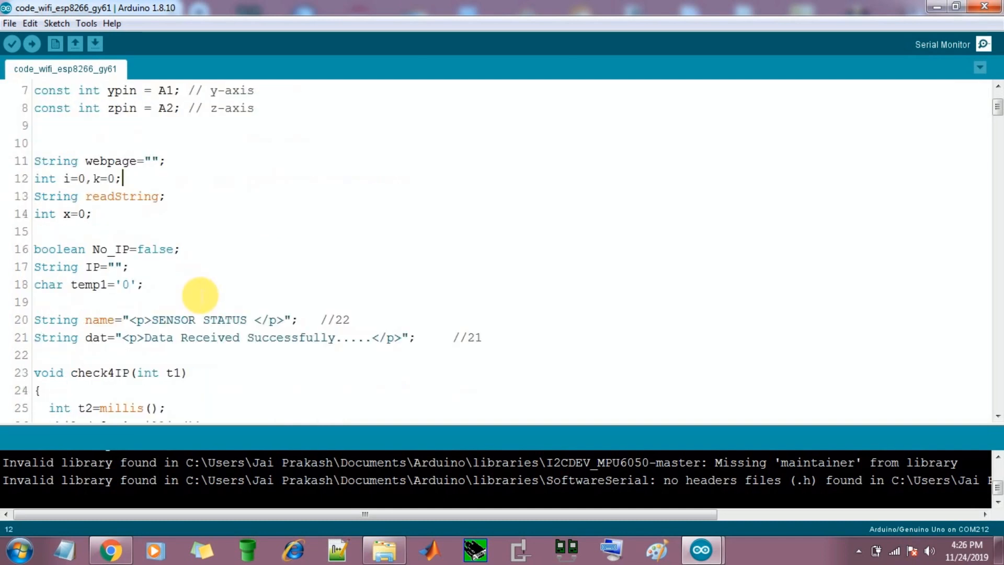
{"action": "left_click_drag", "start_coordinate": [34, 161], "coordinate": [142, 285]}
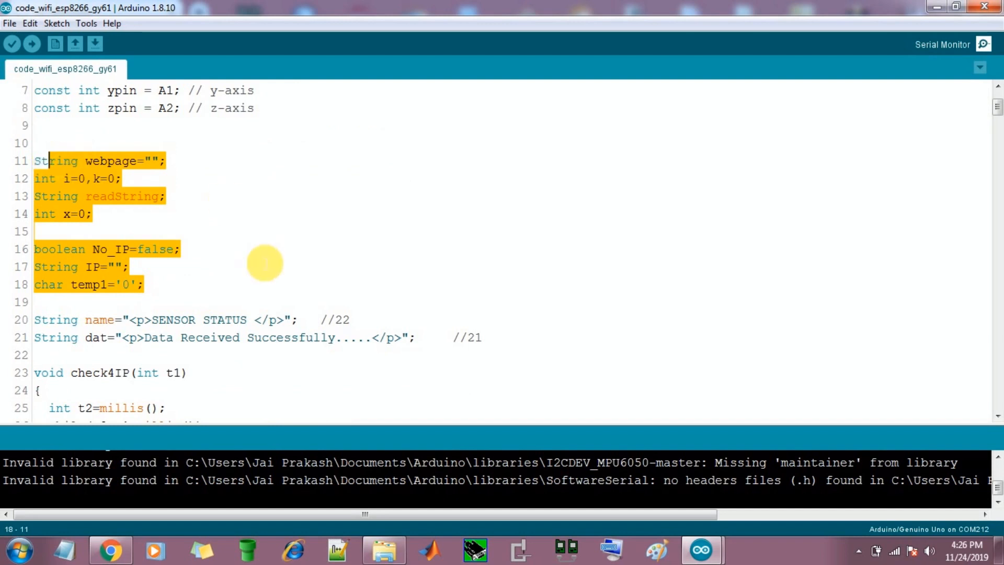
{"action": "scroll", "scroll_direction": "down", "scroll_amount": 3}
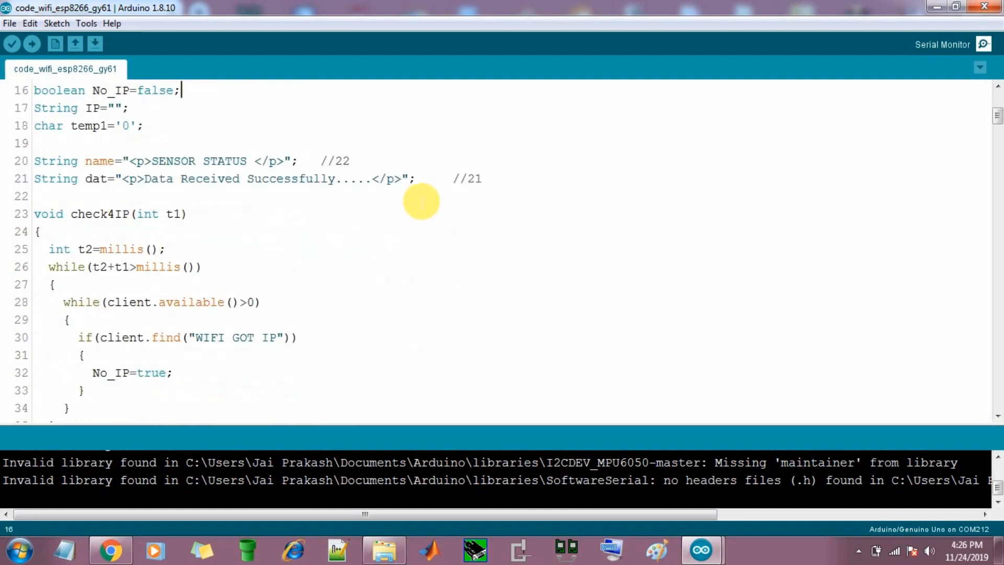